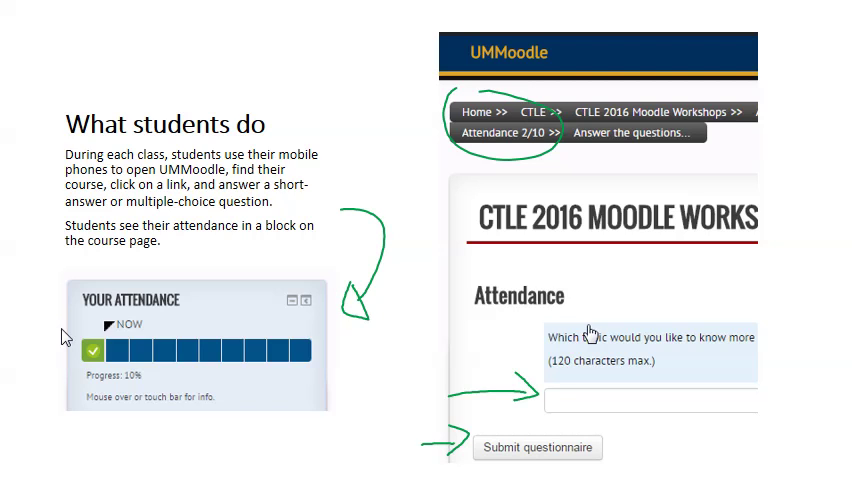
- Advance the presentation past the 'What students do' slide
{"action": "key", "text": "Right"}
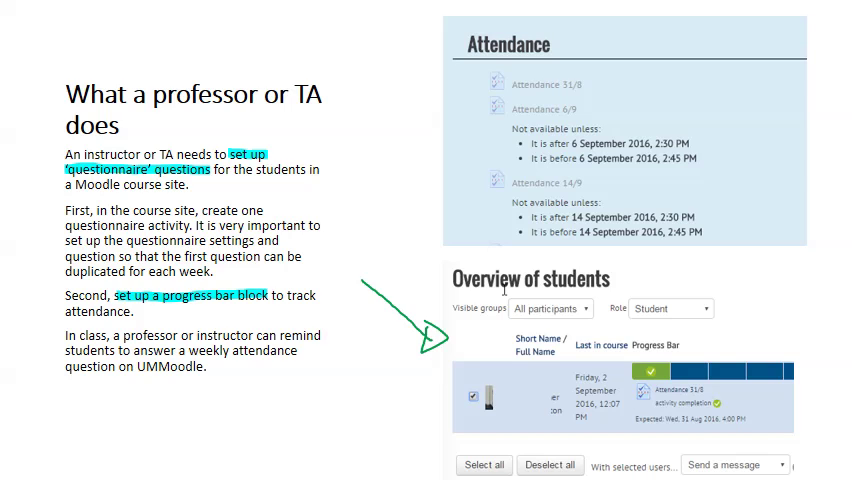
- Advance the presentation past the 'What a professor or TA does' slide to Step 2
{"action": "key", "text": "right"}
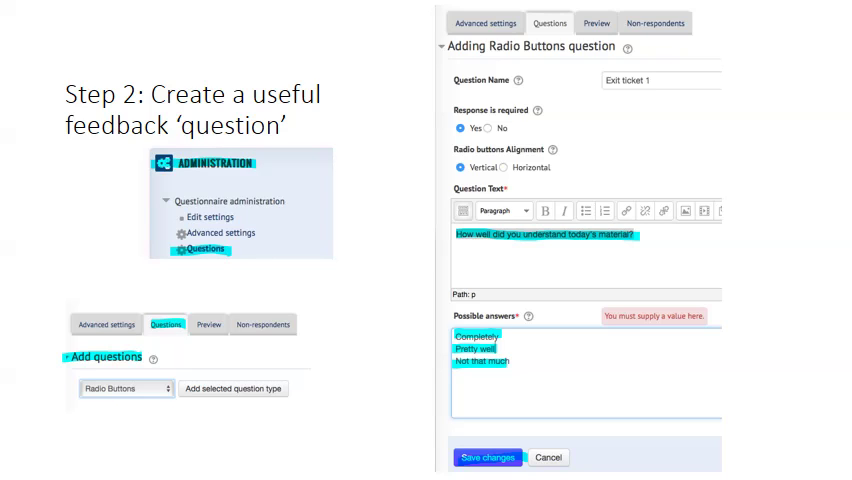
- Leave the Step 2 slide for the live UMMoodle course page with the Attendance 2/10 questionnaire
{"action": "left_click_drag", "start_coordinate": [82, 260], "coordinate": [142, 256]}
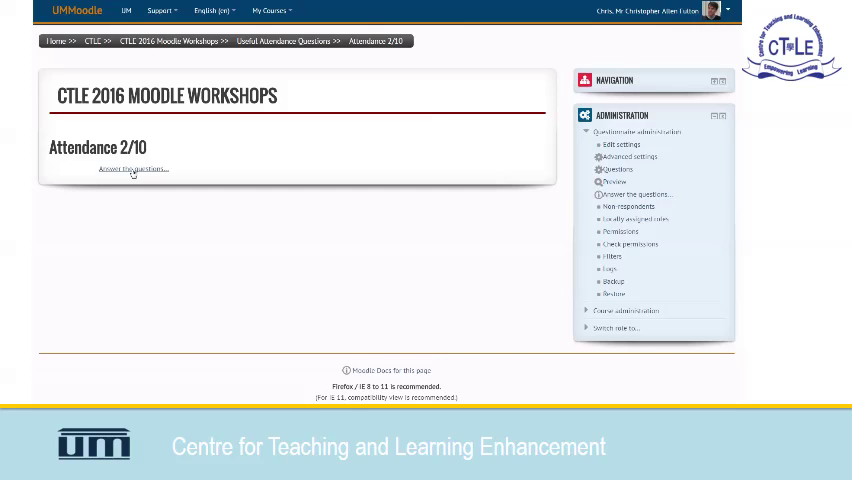
{"action": "mouse_move", "coordinate": [584, 162]}
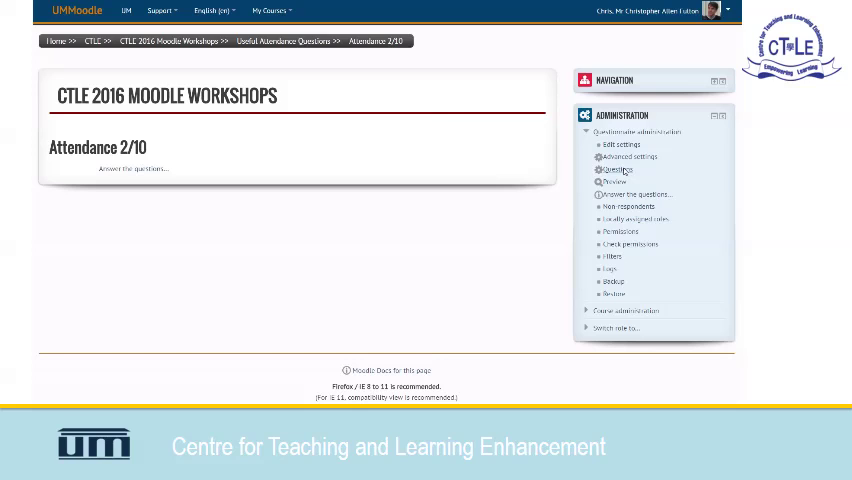
- Show the Attendance 2/10 questionnaire's question list
{"action": "left_click", "coordinate": [616, 168]}
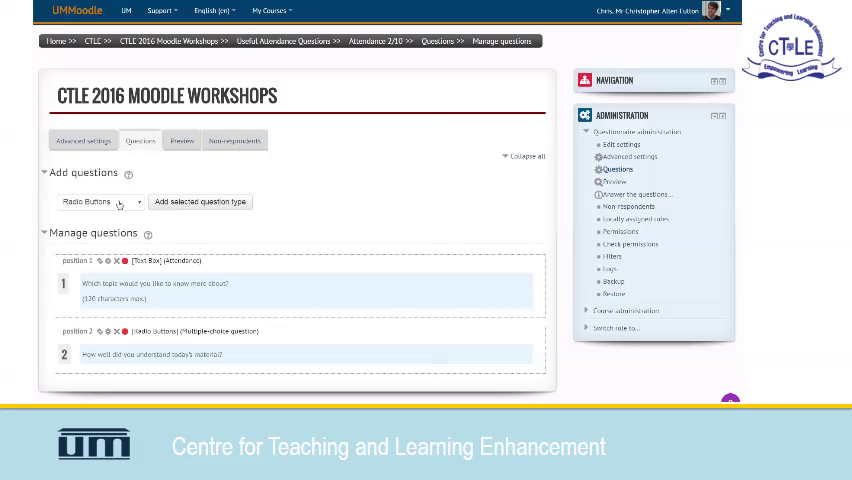
- Review the Add questions type dropdown, then edit the radio-button feedback question
{"action": "left_click", "coordinate": [100, 200]}
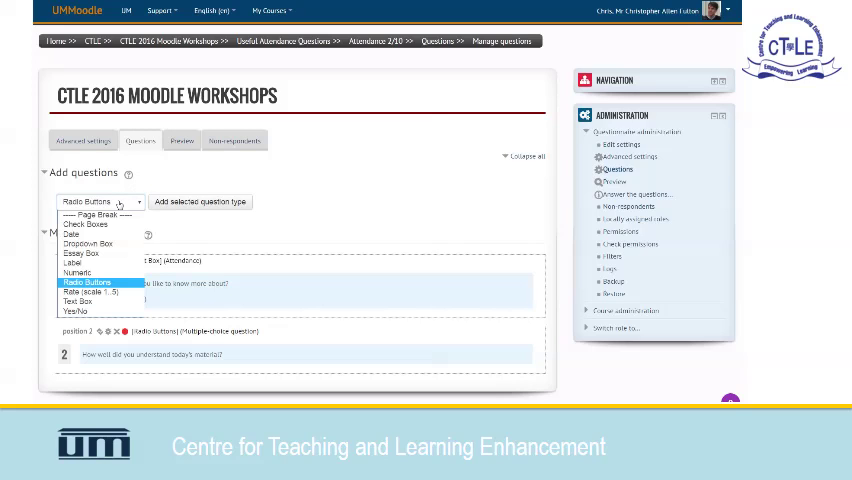
{"action": "mouse_move", "coordinate": [100, 302]}
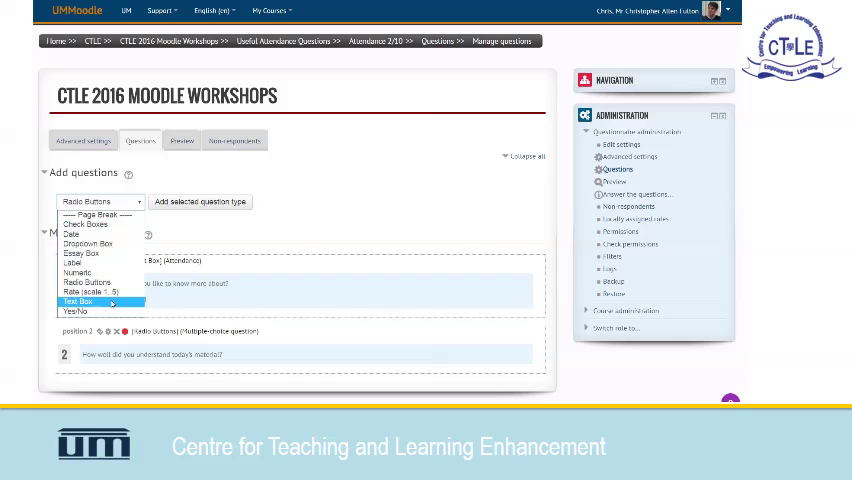
{"action": "mouse_move", "coordinate": [88, 282]}
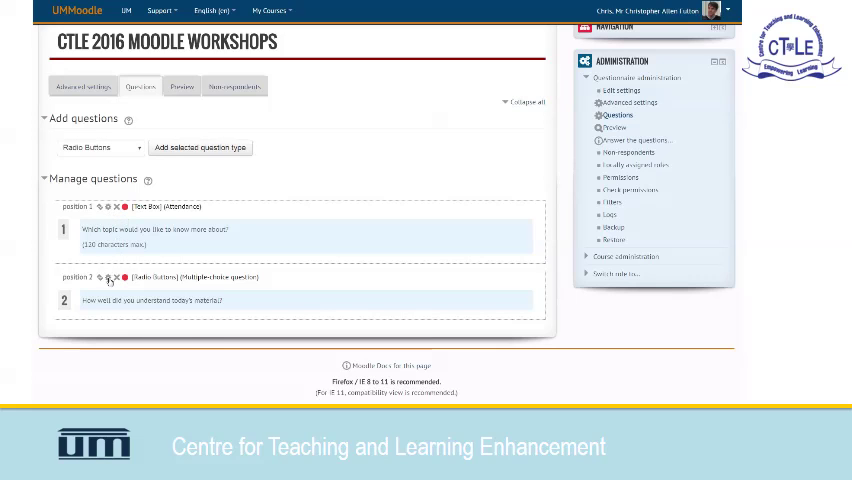
{"action": "left_click", "coordinate": [100, 276]}
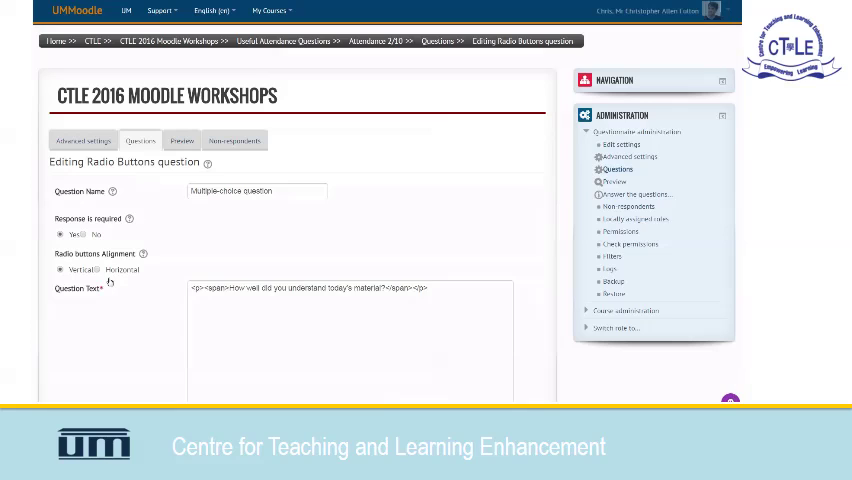
- Scroll the edit form down to the Possible answers, 'Very well' through 'Not at all'
{"action": "scroll", "scroll_direction": "down", "scroll_amount": 3}
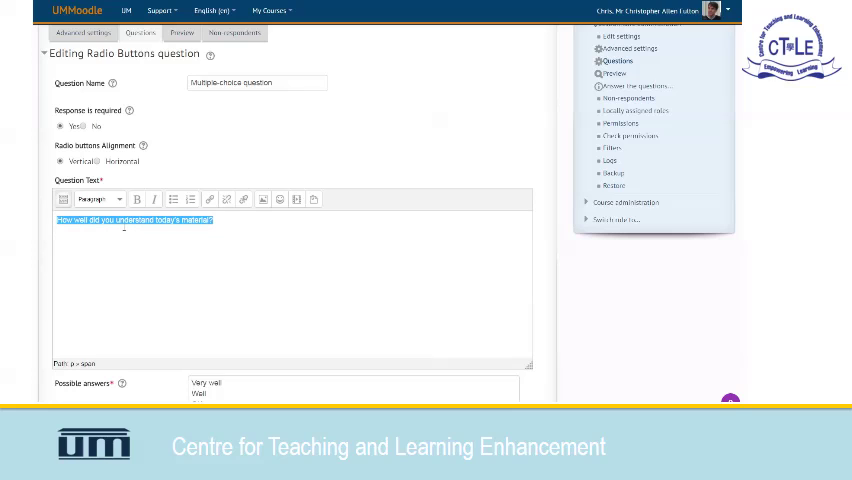
{"action": "scroll", "scroll_direction": "down", "scroll_amount": 3}
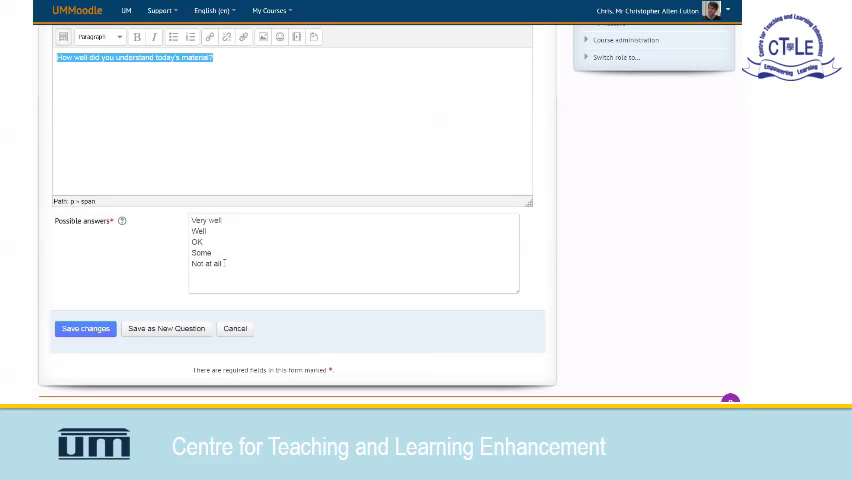